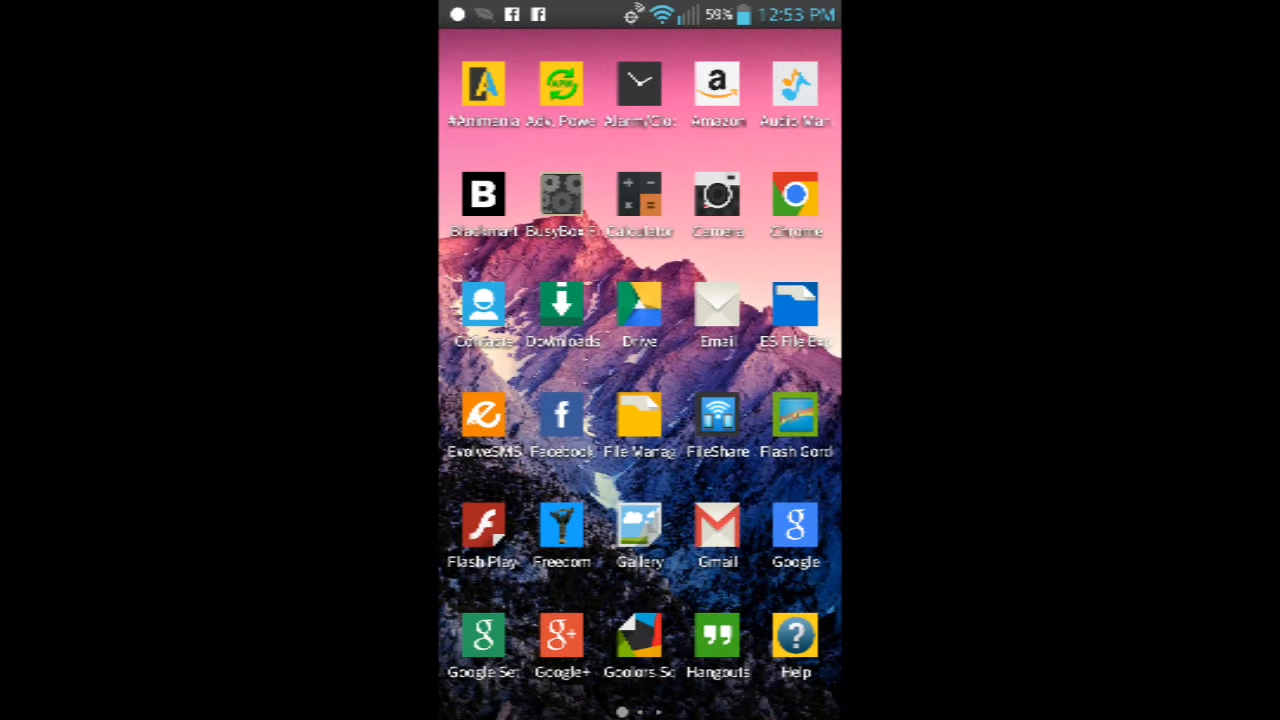
Step: Swipe left through the app drawer pages to find the Xposed apps
scroll("left", 3)
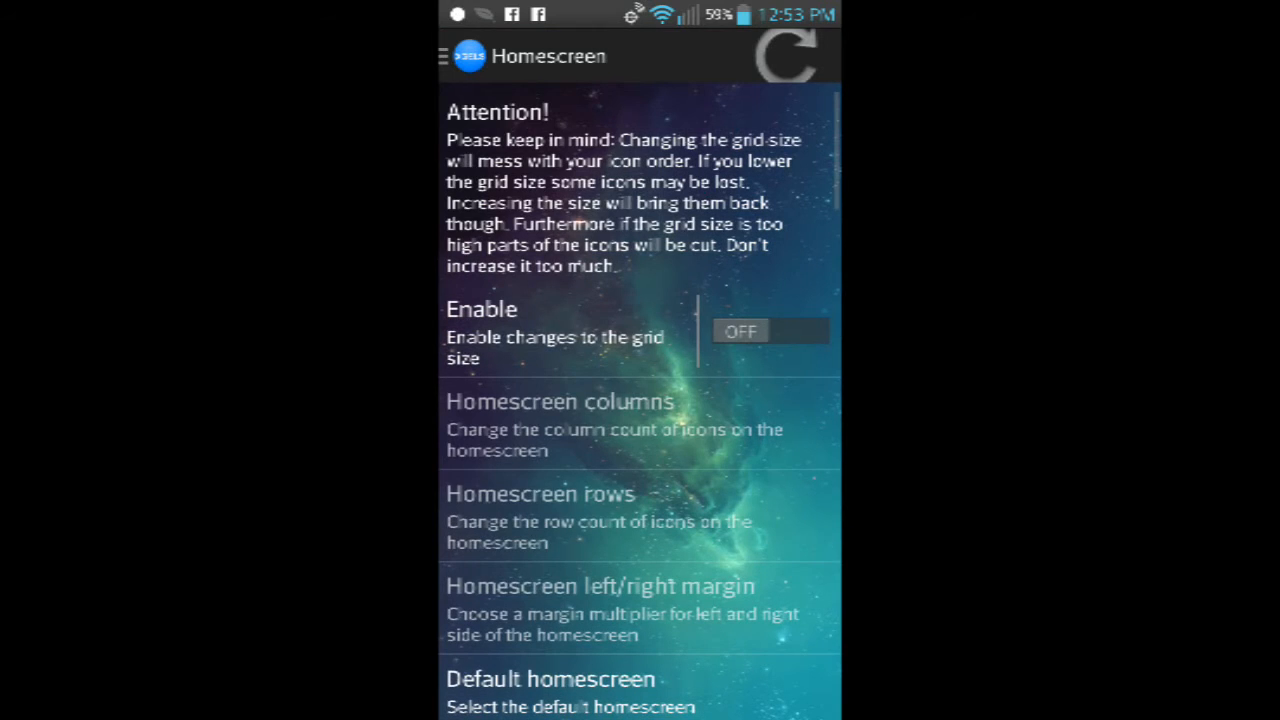
Step: Open the Icon section from the navigation drawer and check the Goolors Square icon pack
left_click(444, 56)
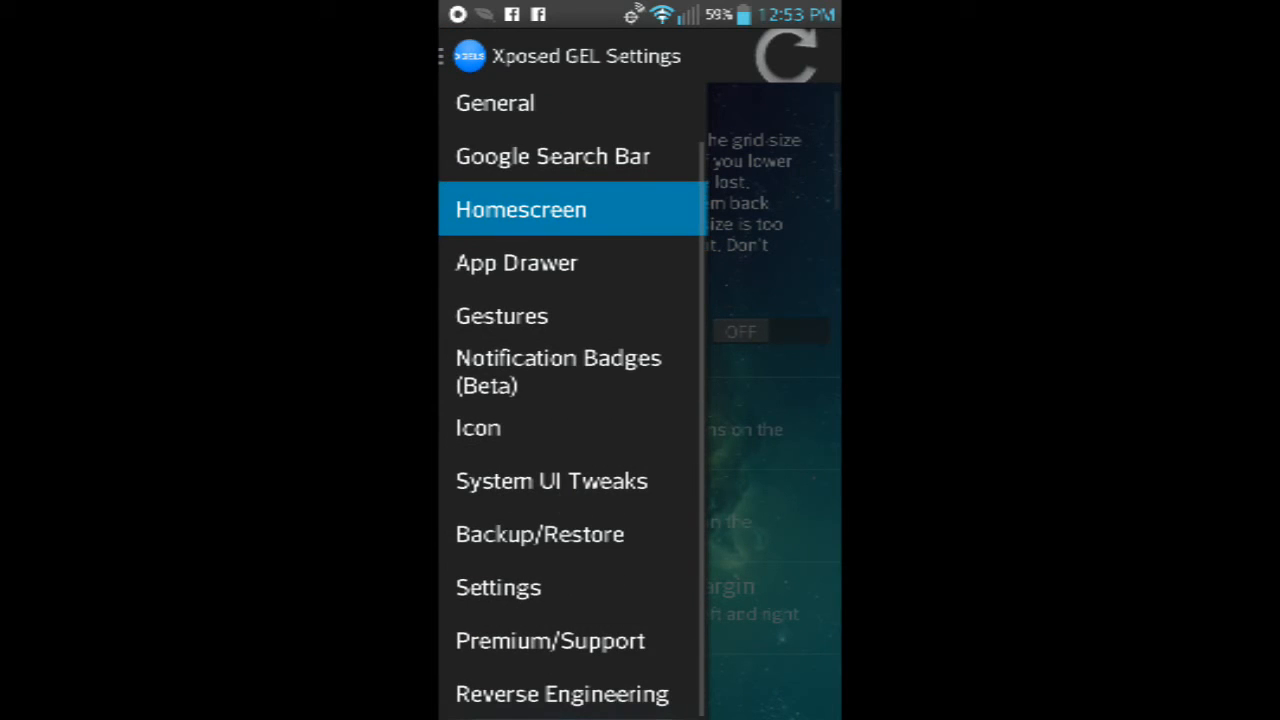
left_click(478, 428)
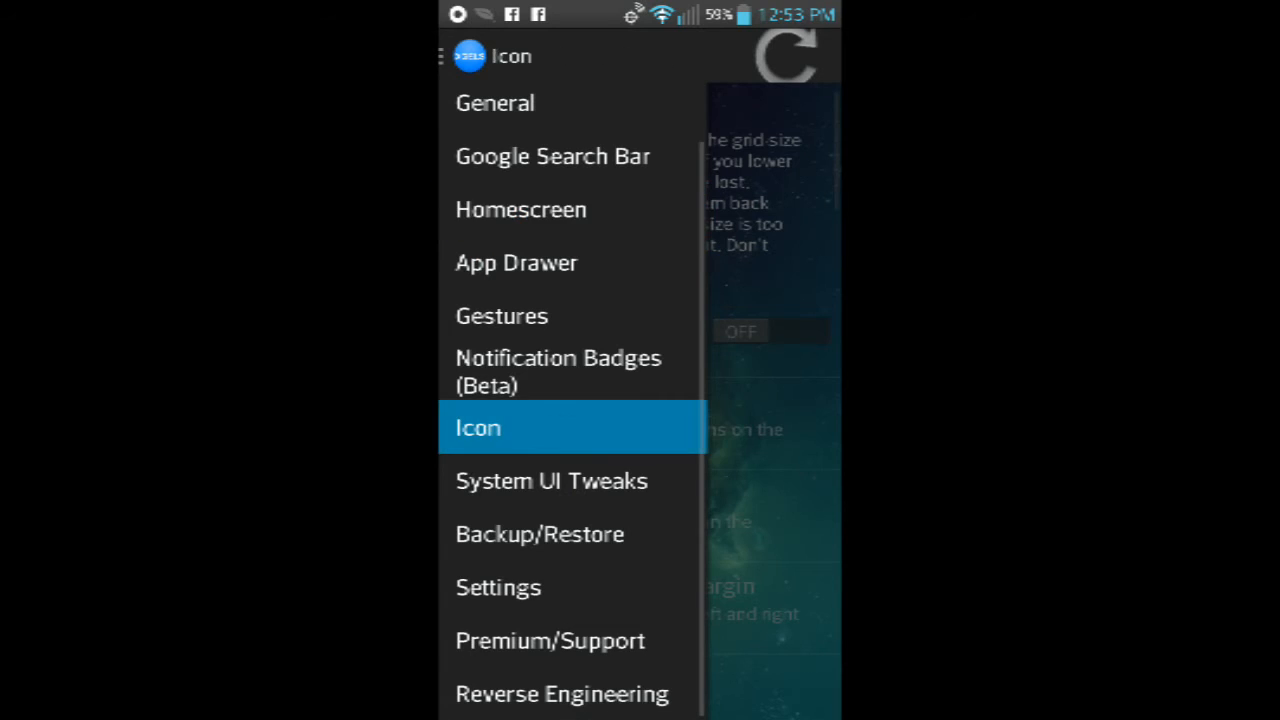
left_click(477, 428)
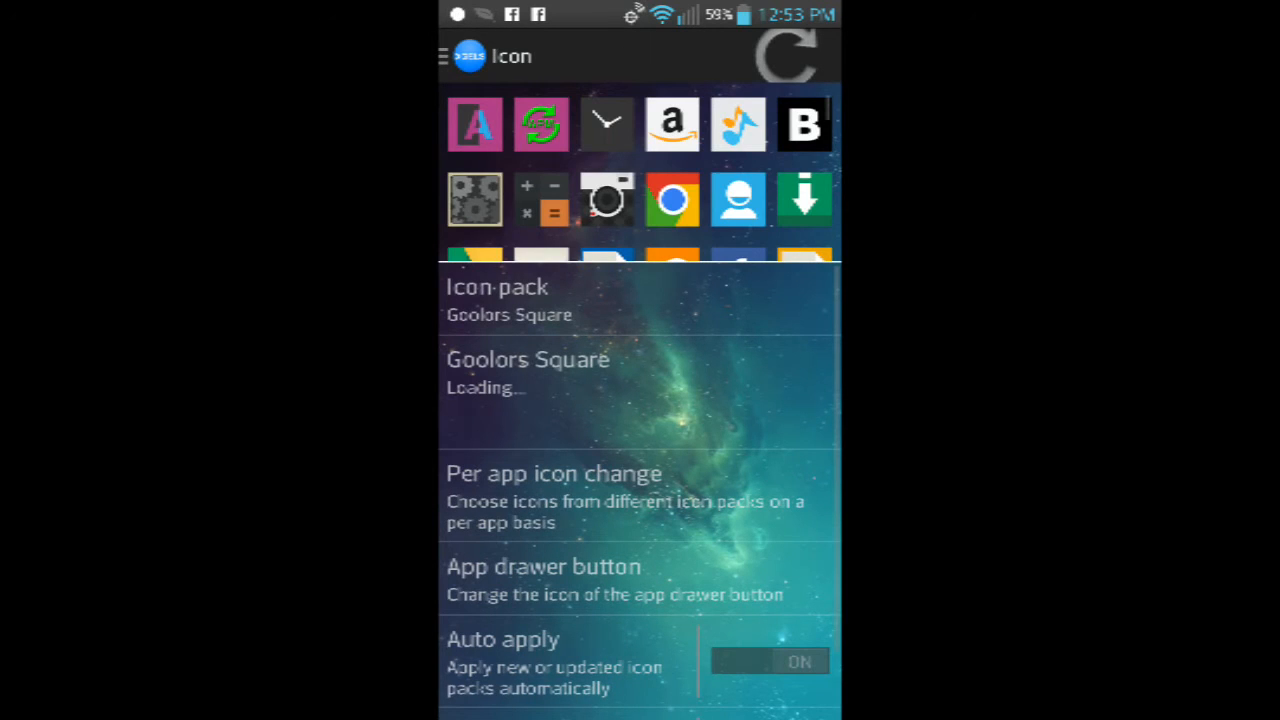
left_click(445, 55)
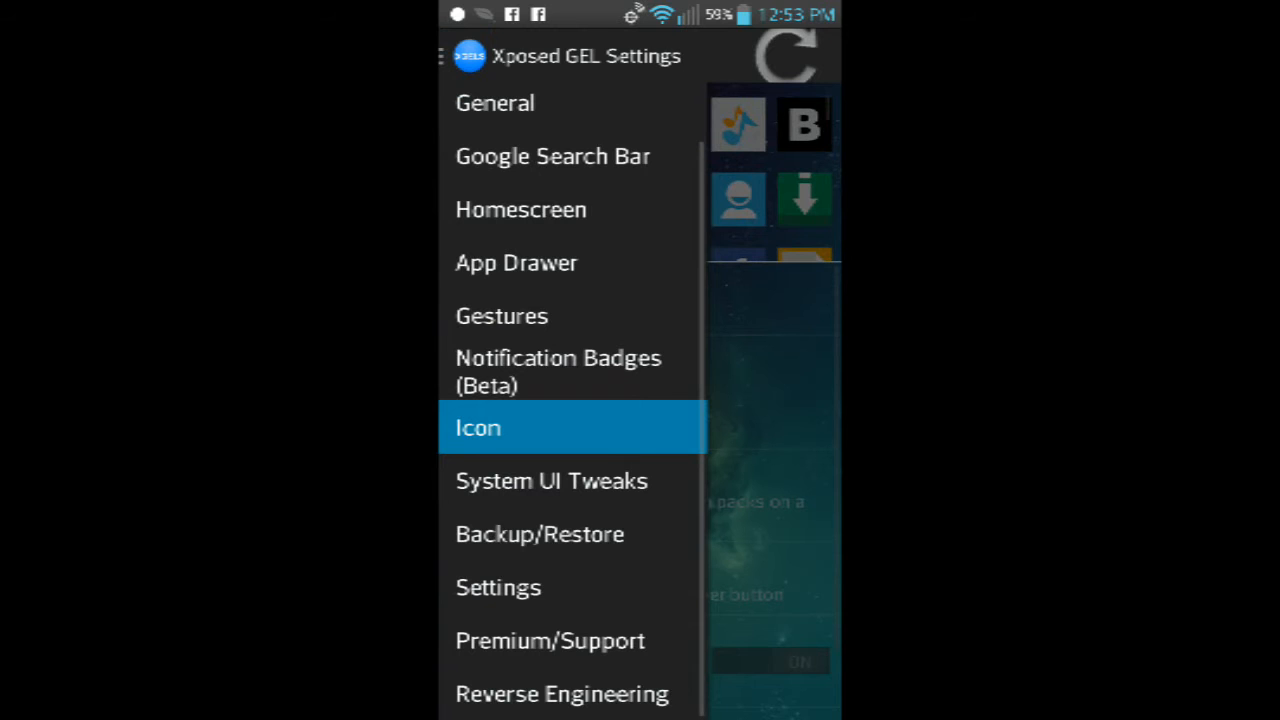
left_click(477, 428)
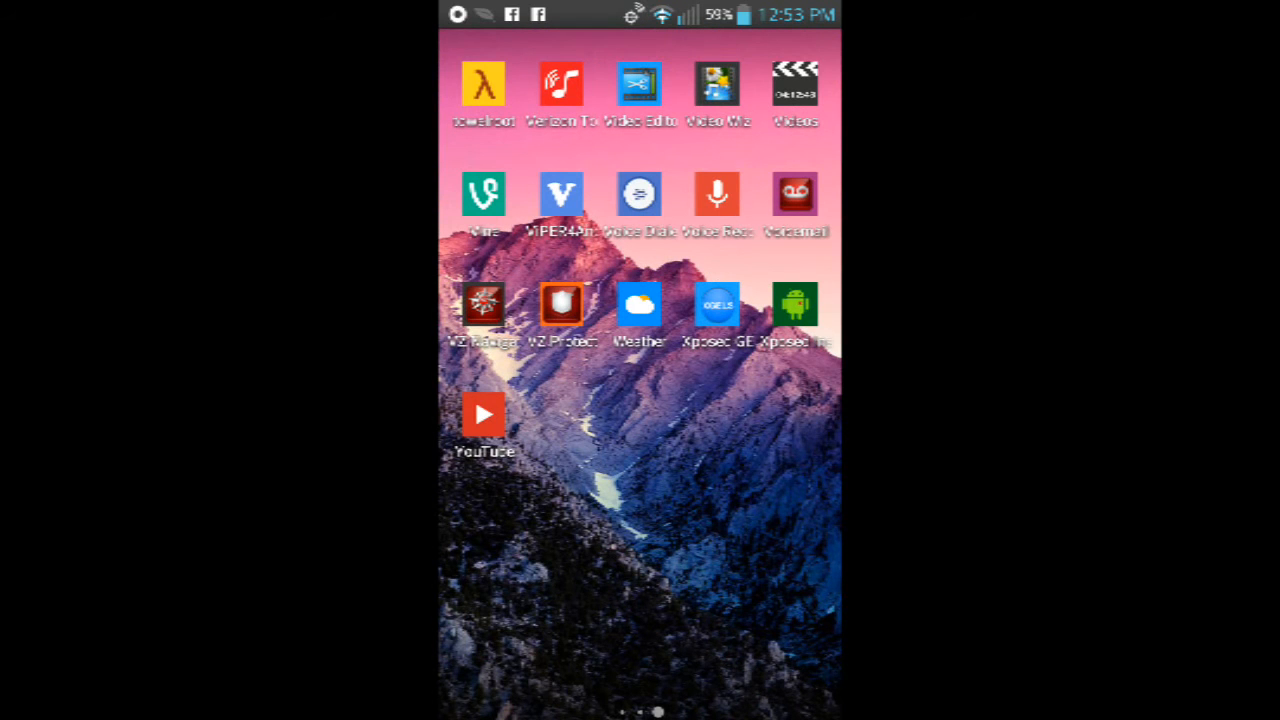
Step: Launch Xposed Installer and confirm app_process 58 and XposedBridge.jar 54 are active
left_click(715, 304)
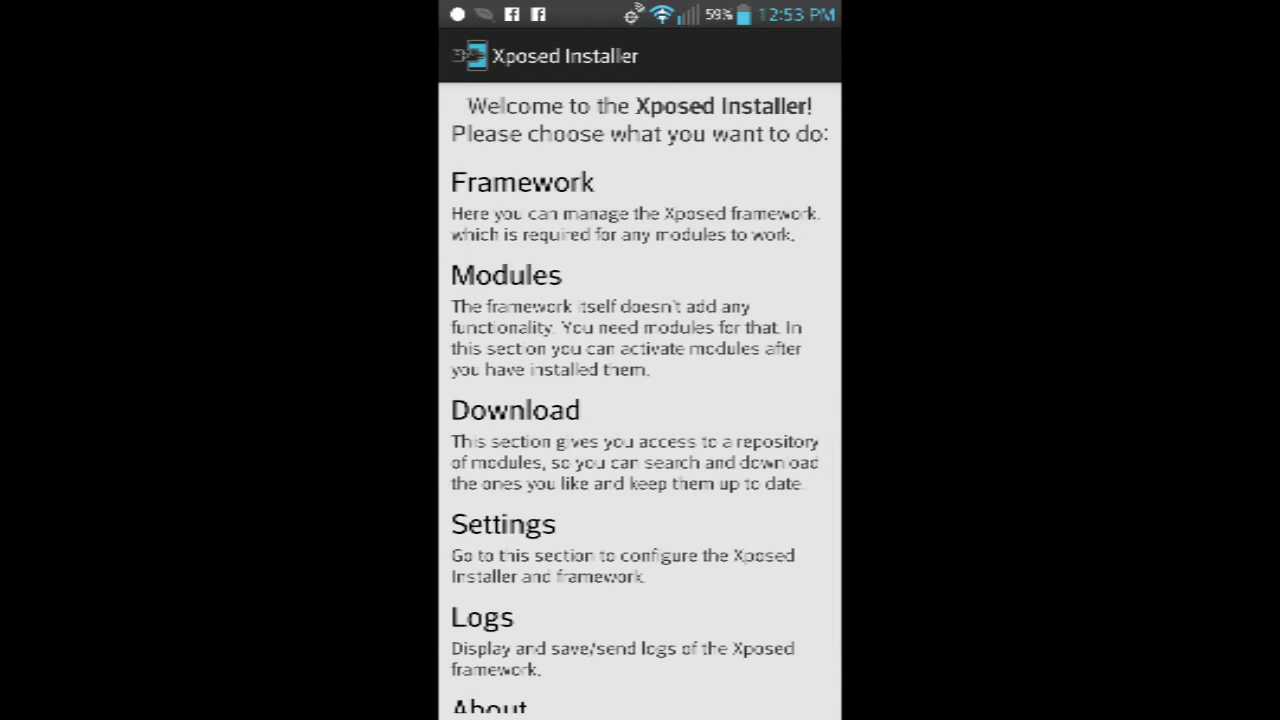
left_click(524, 182)
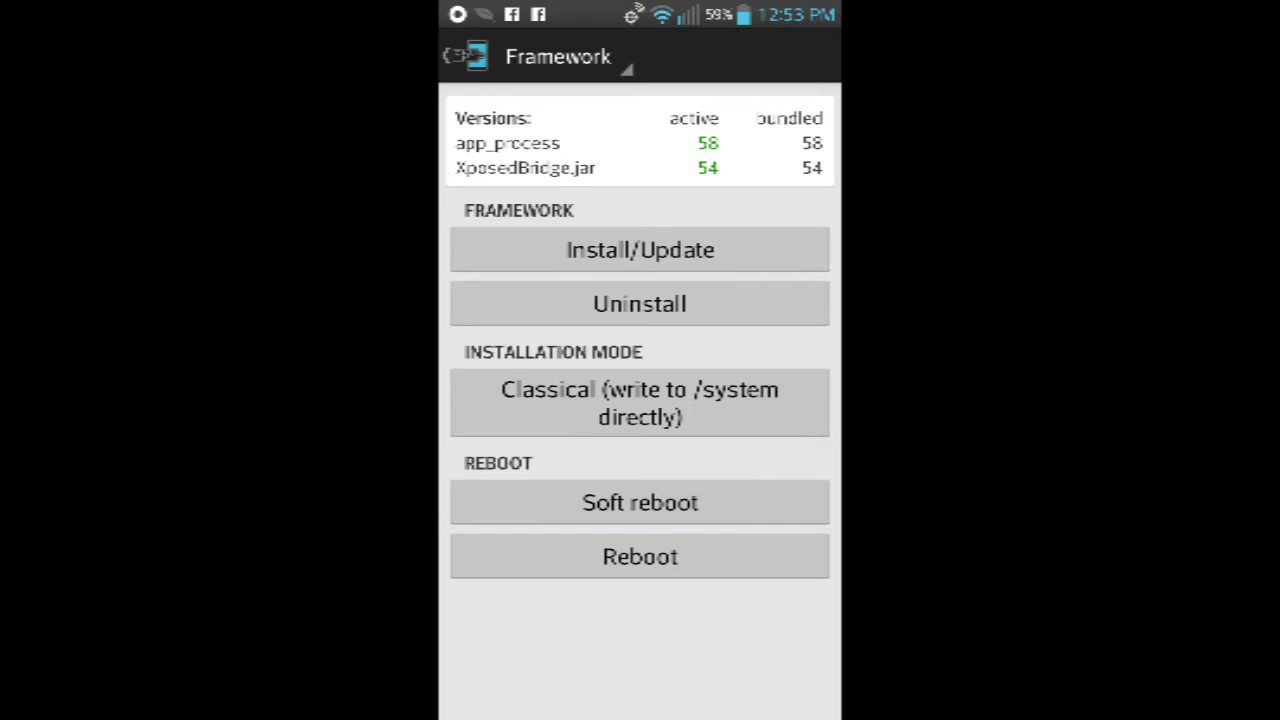
left_click(463, 57)
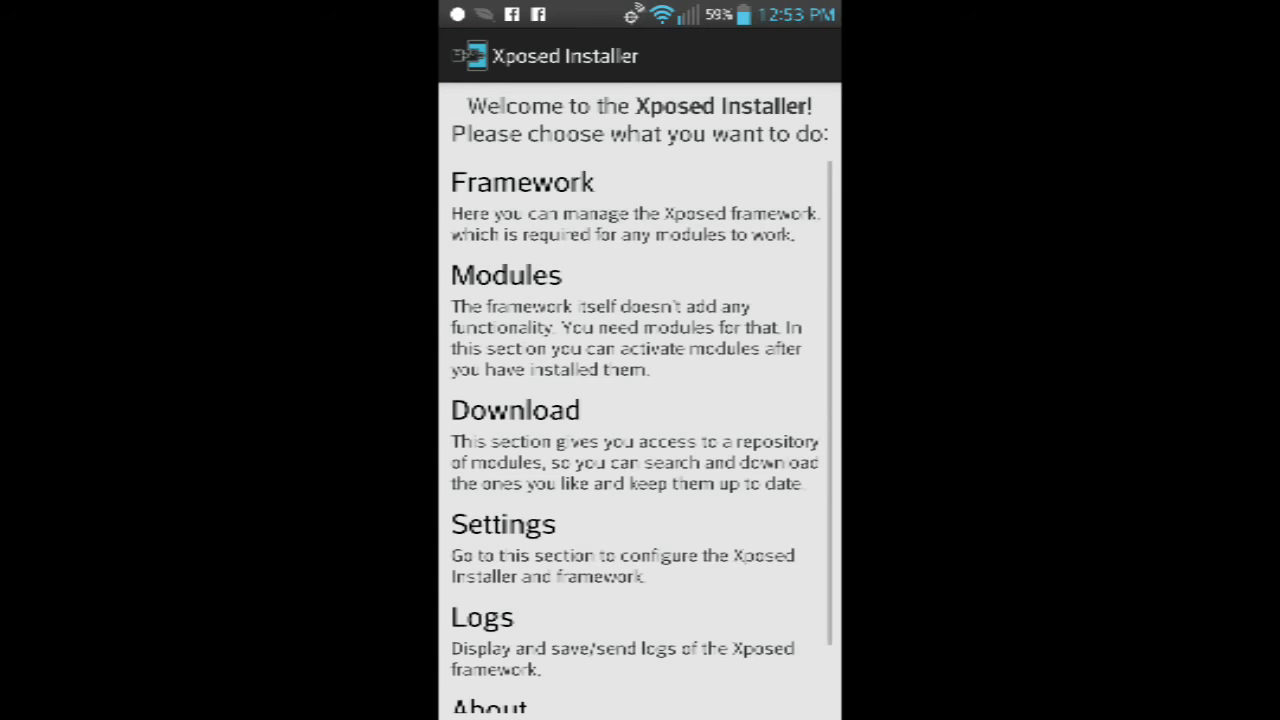
Step: Scroll the installer's main menu and select the Modules entry
scroll("down", 3)
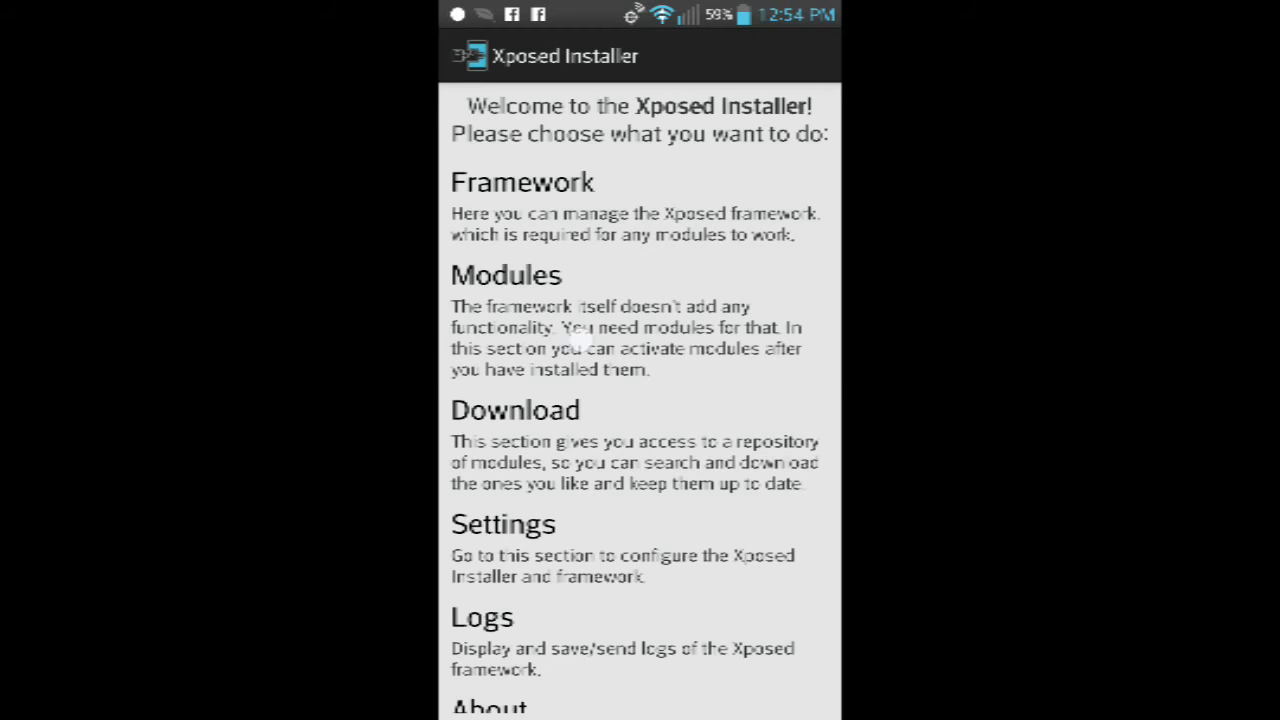
left_click(506, 275)
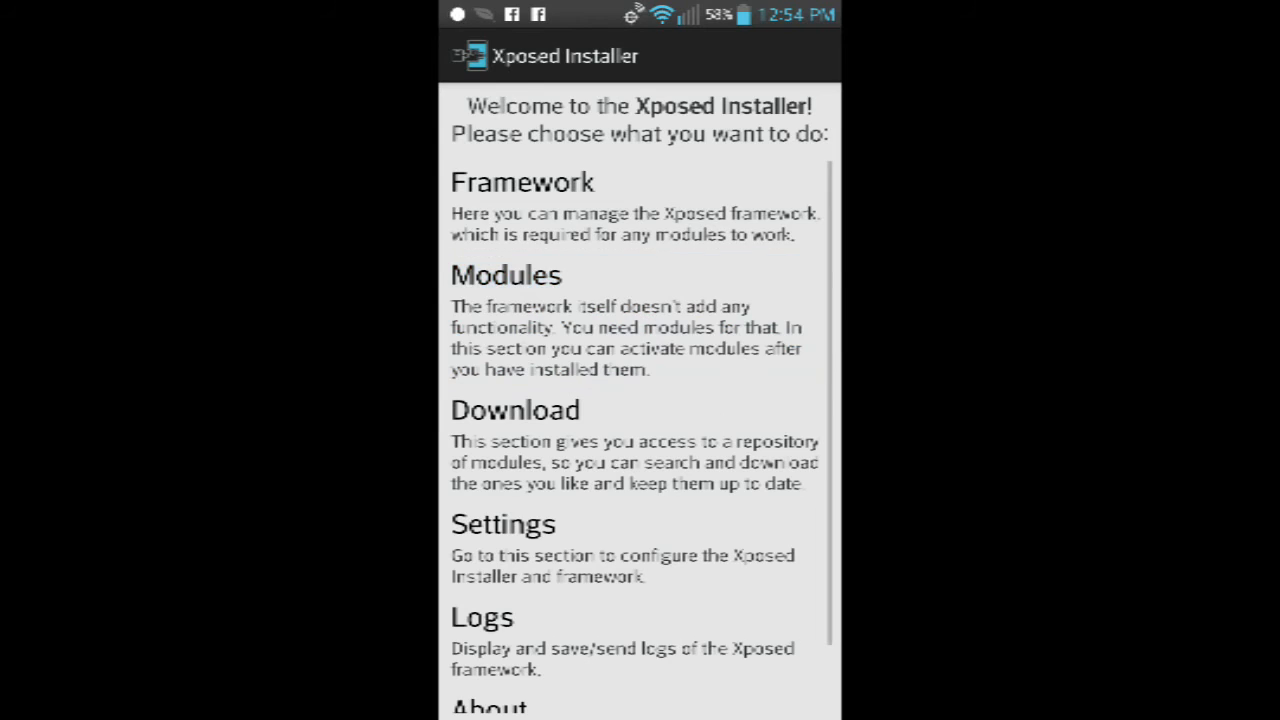
left_click(504, 275)
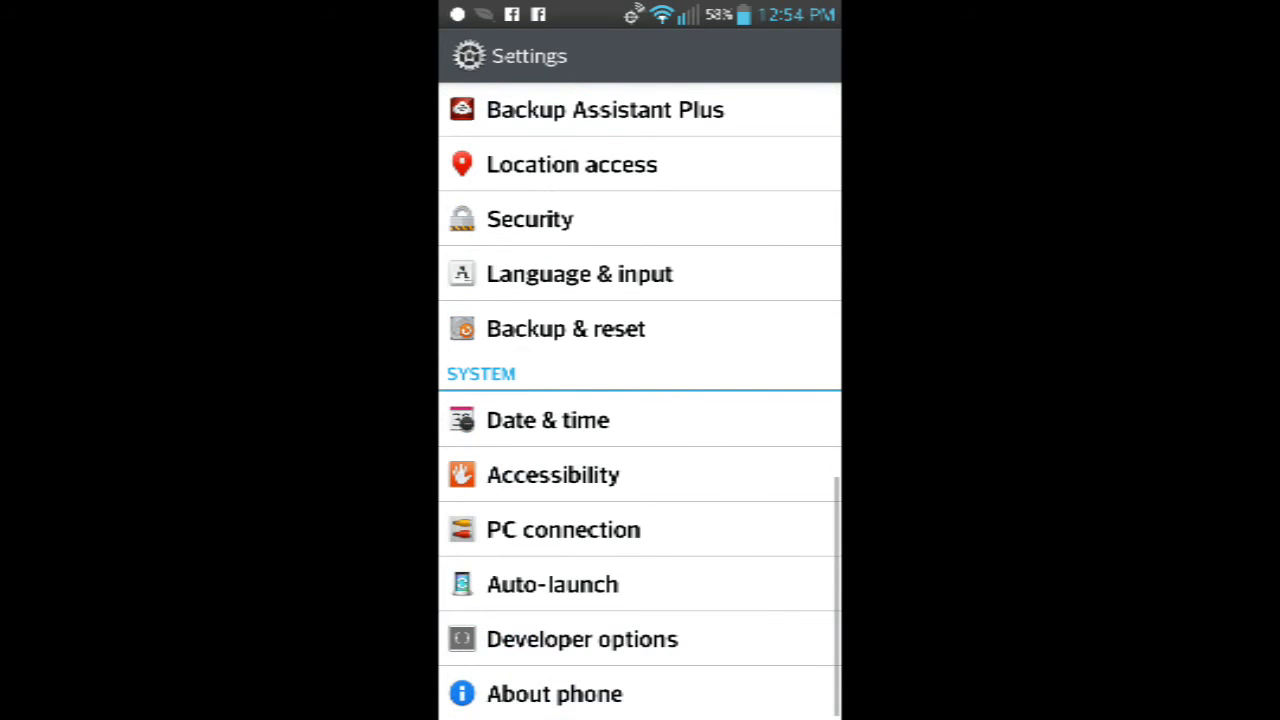
Step: Visit Developer options, dismiss its warning, then open Security and scroll to Unknown sources
left_click(582, 639)
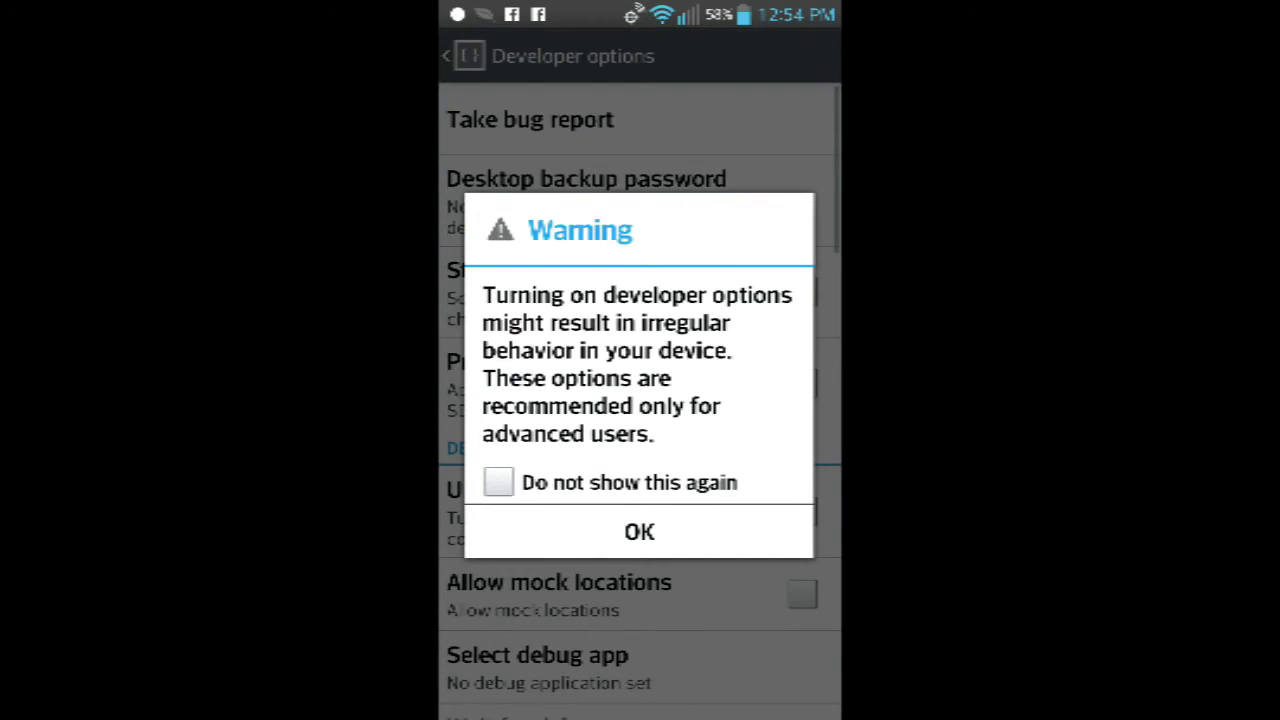
left_click(639, 531)
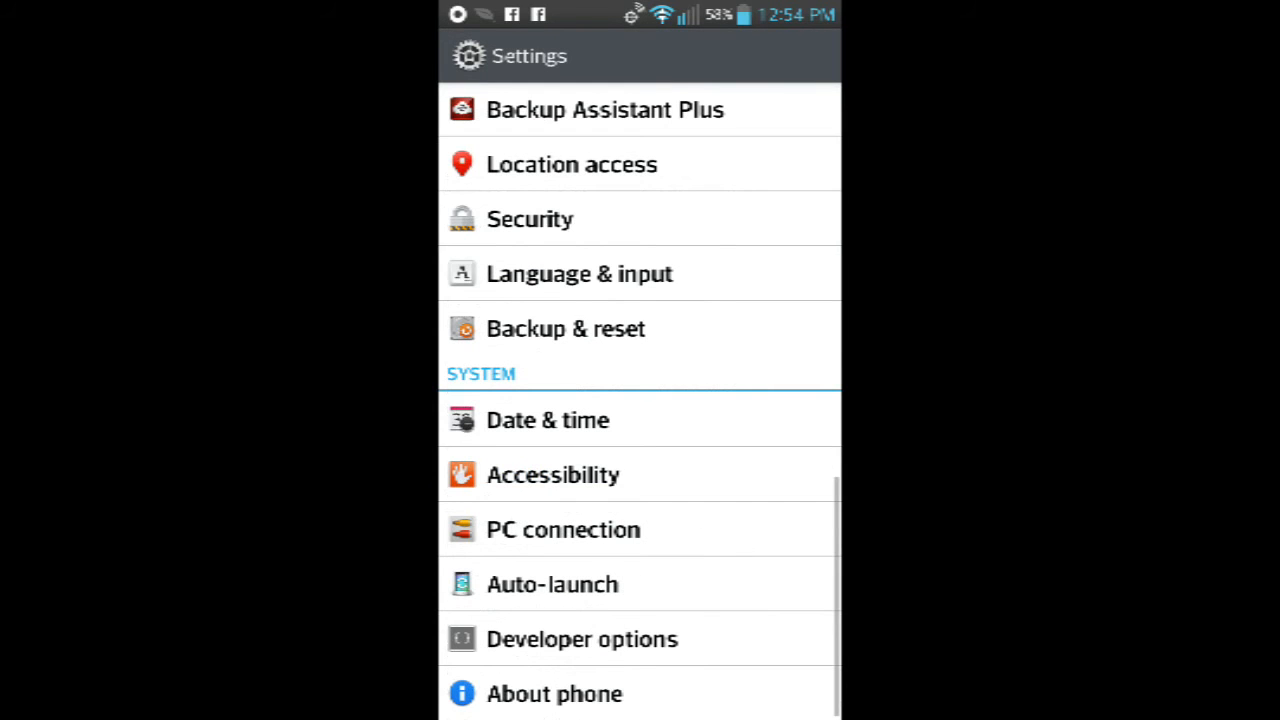
left_click(530, 219)
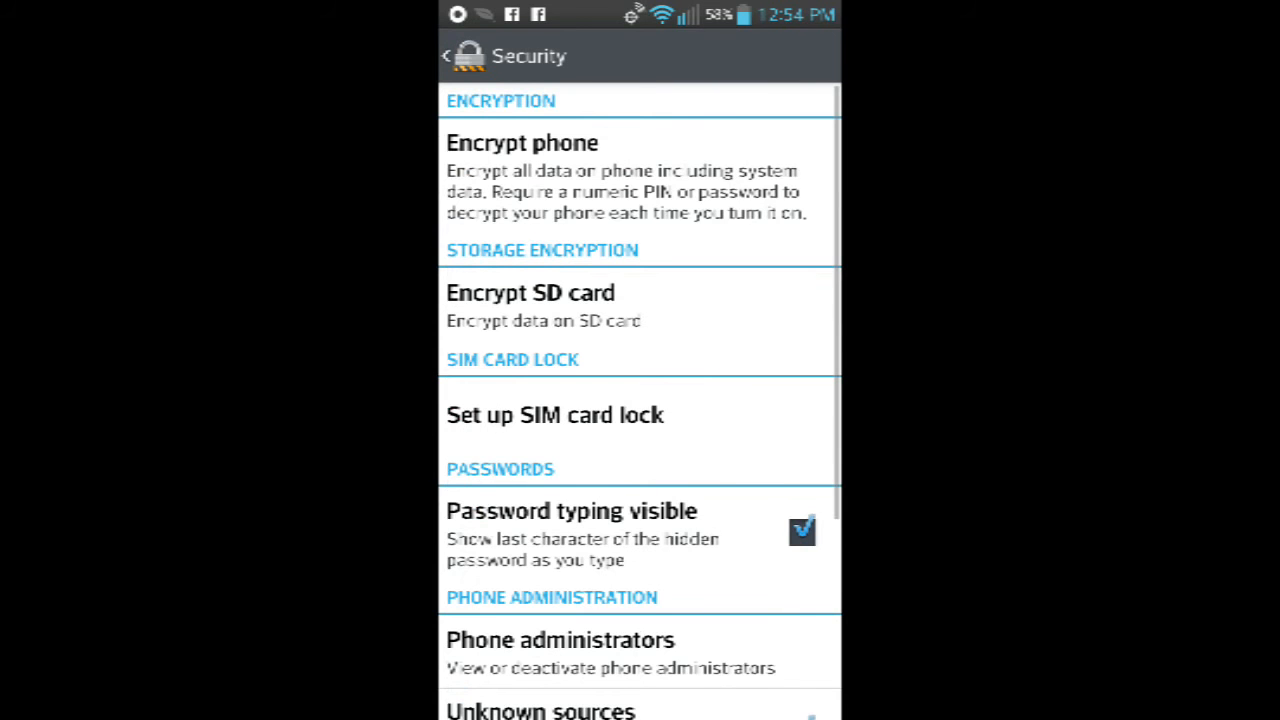
scroll("down", 3)
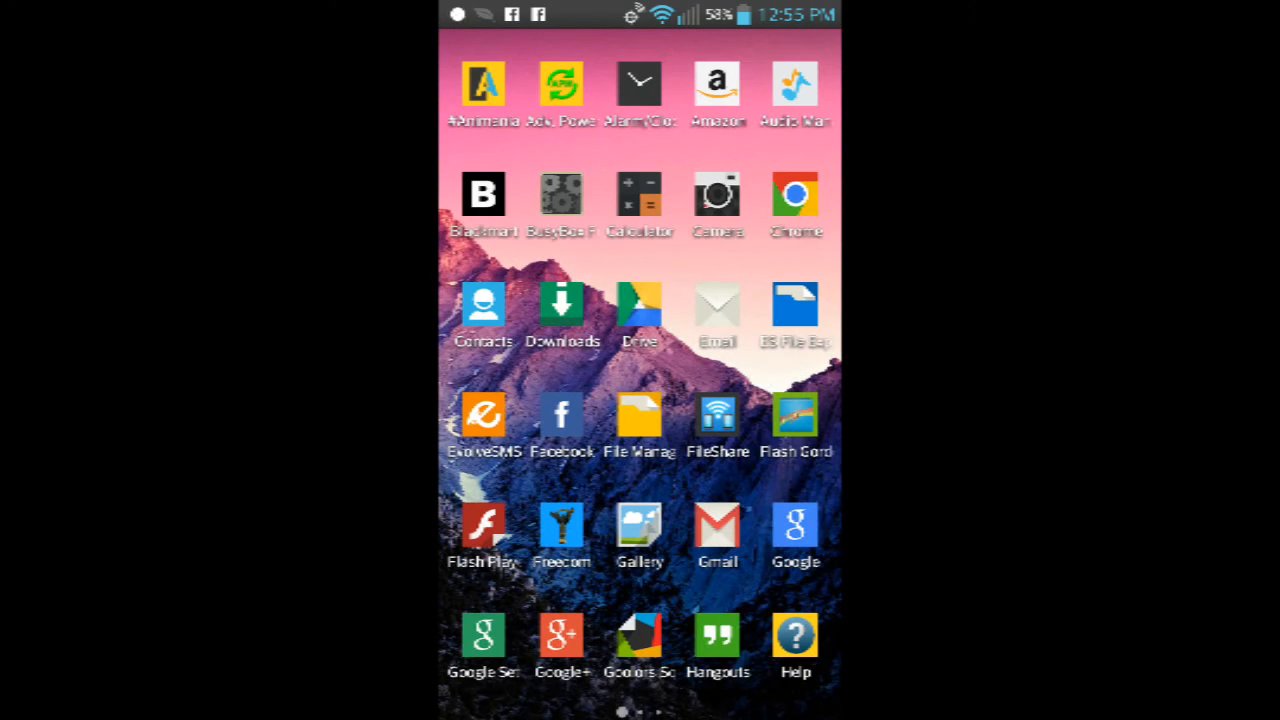
Step: Check the Framework status, then confirm Xposed GEL Settings is enabled under Modules
scroll("left", 3)
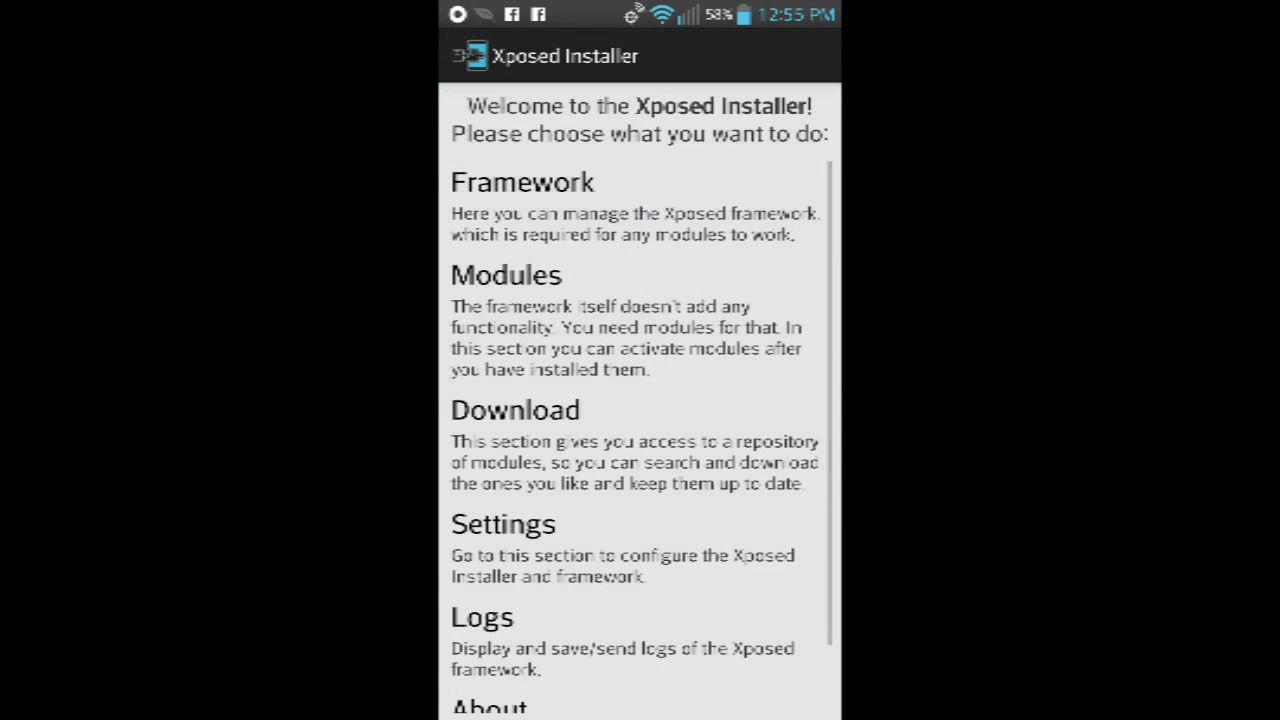
left_click(527, 182)
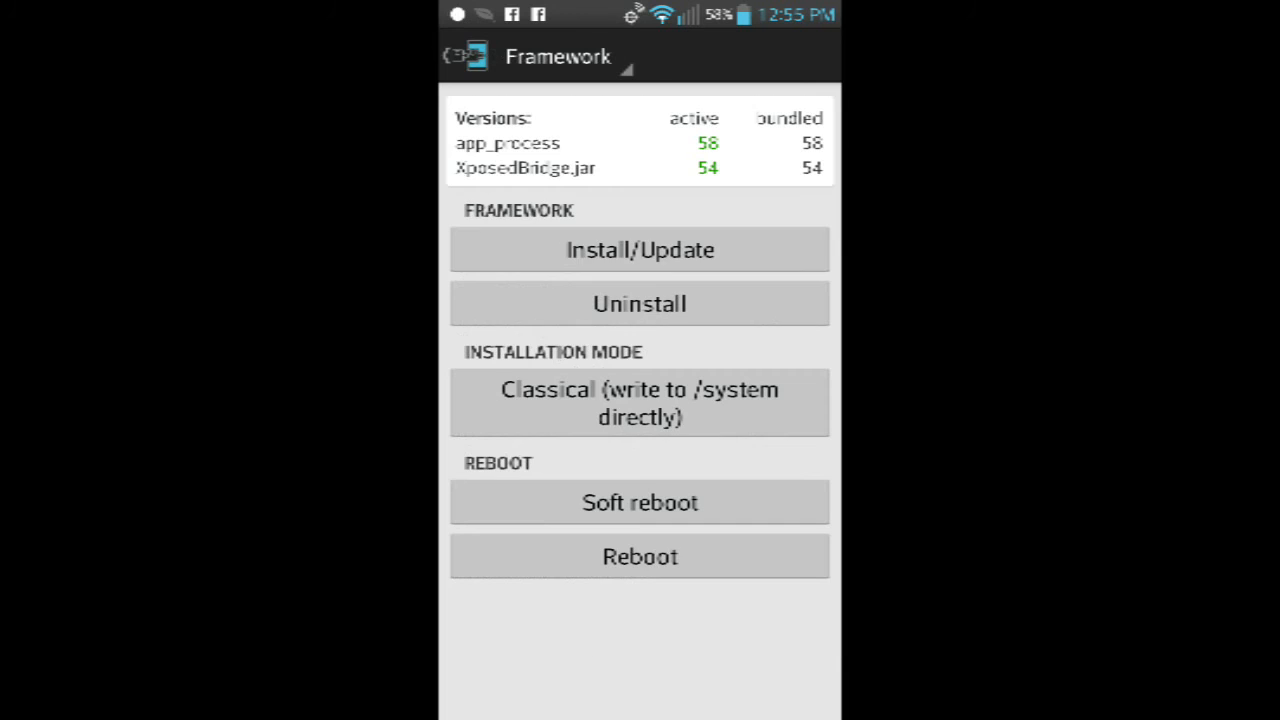
left_click(465, 56)
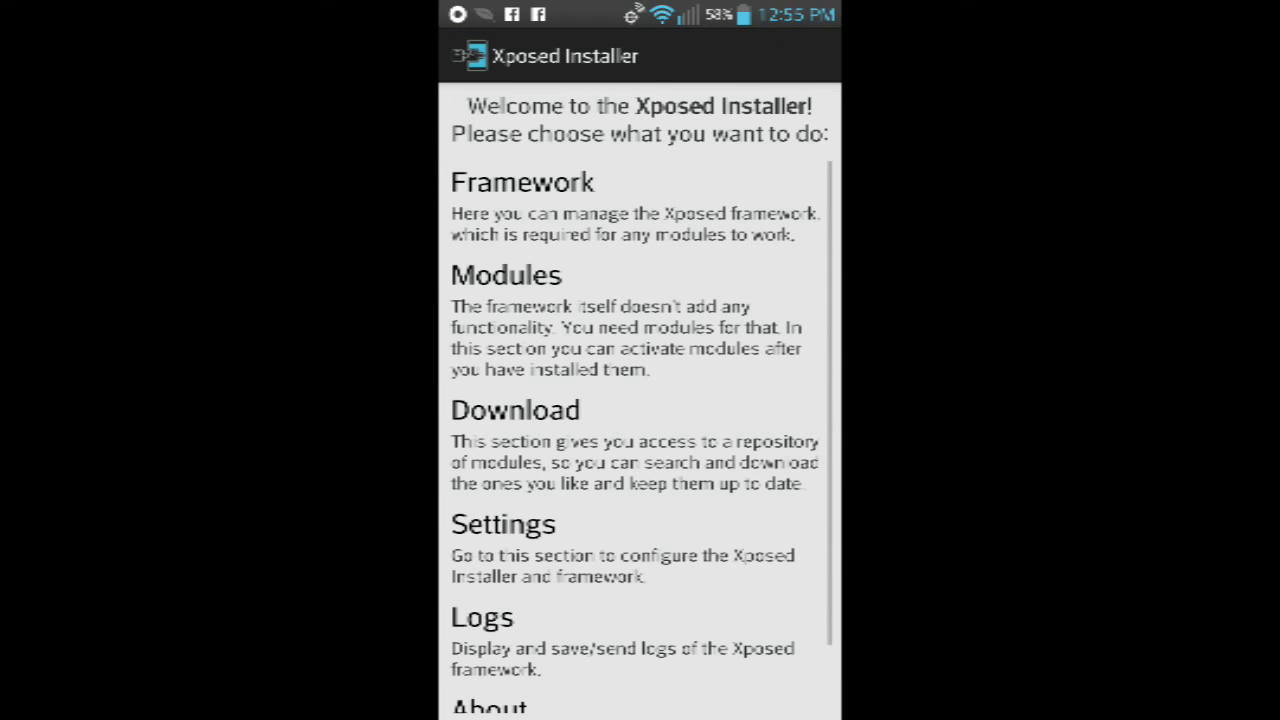
left_click(507, 275)
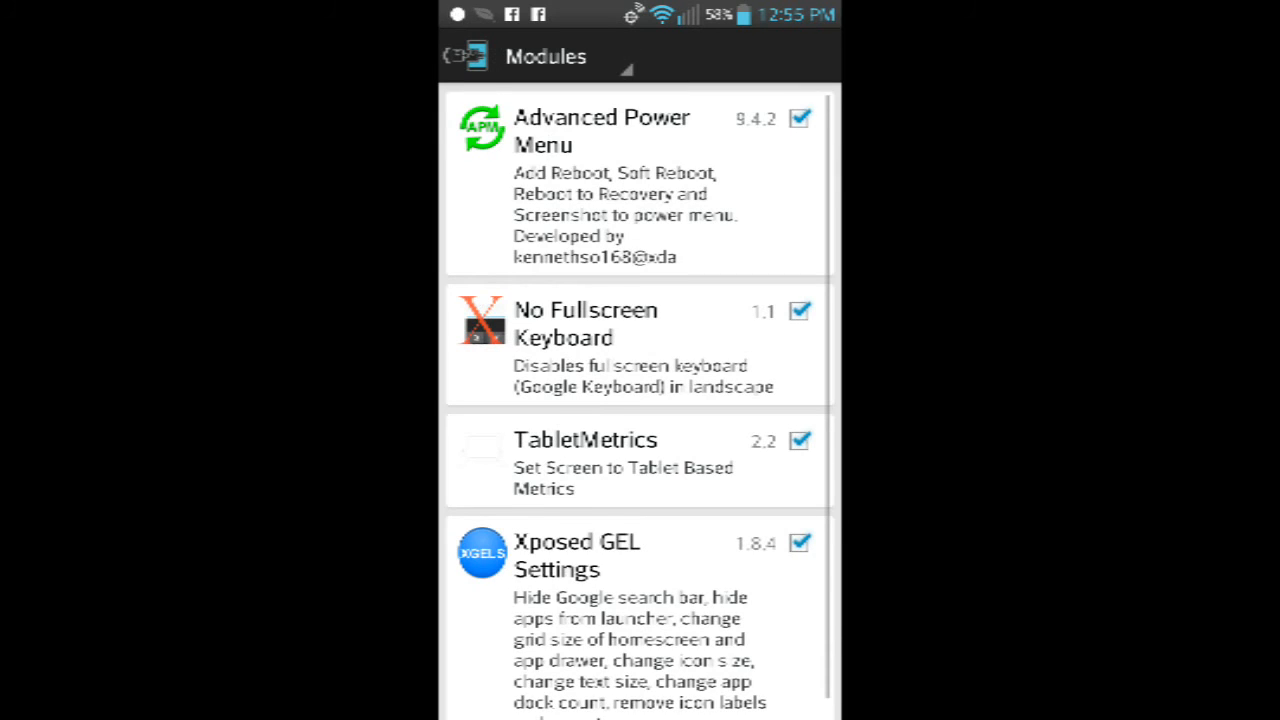
scroll("down", 3)
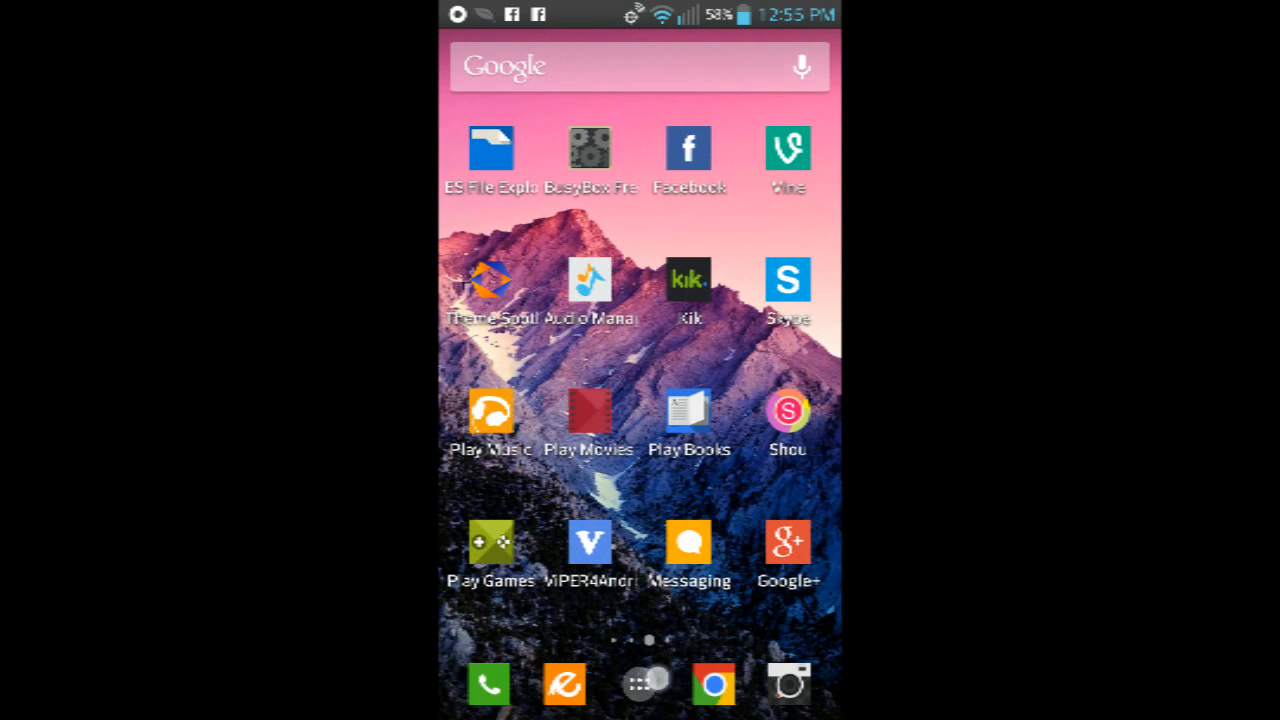
Step: Swipe to the Xposed GEL Settings icon in the app drawer and launch it
scroll("left", 3)
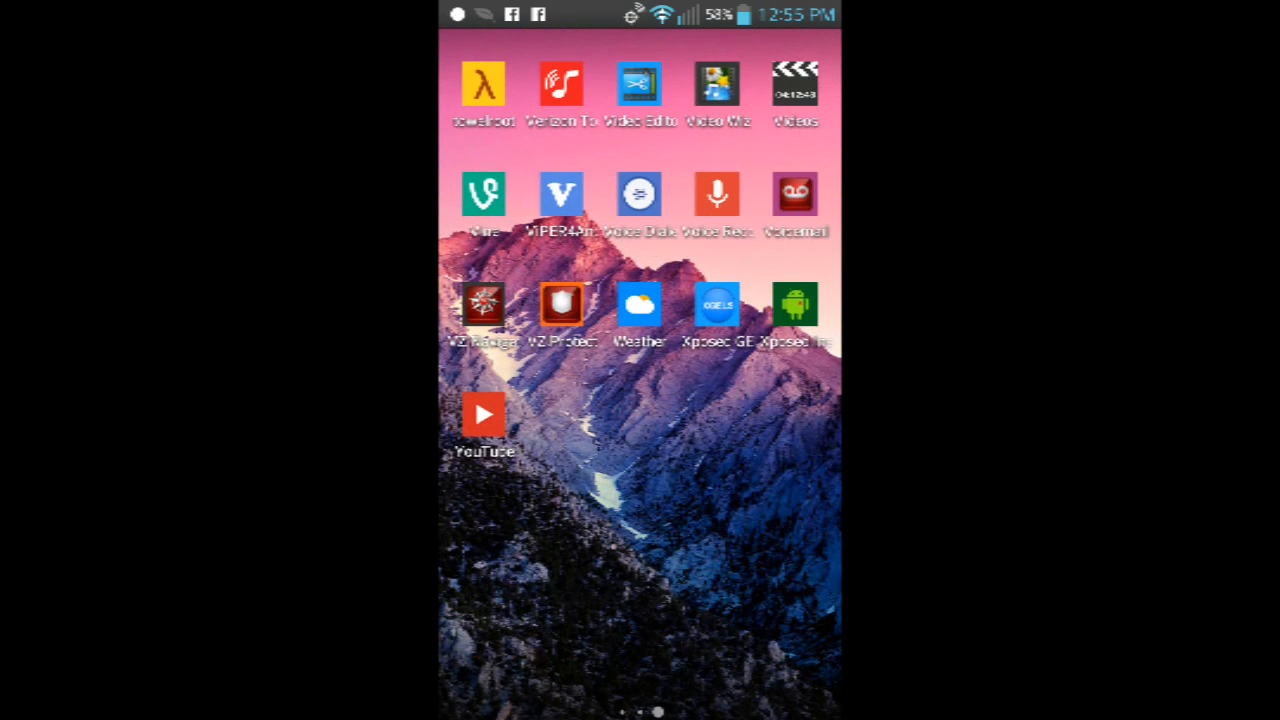
left_click(715, 302)
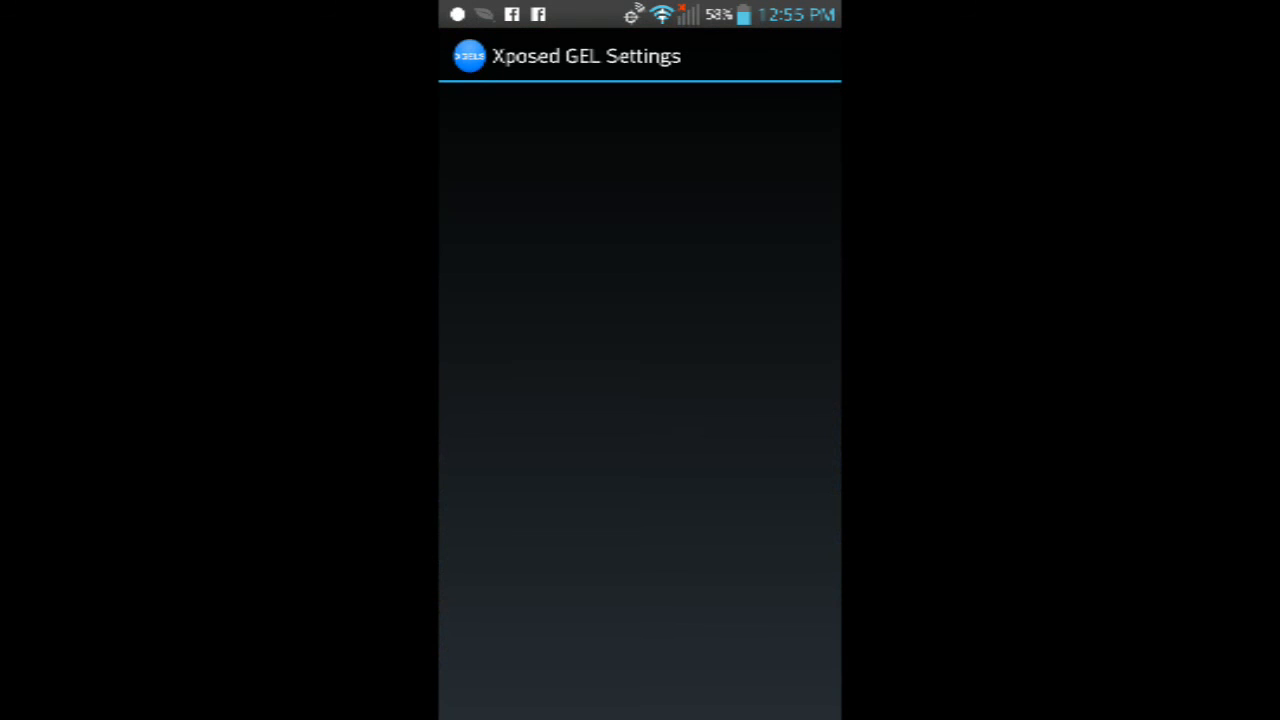